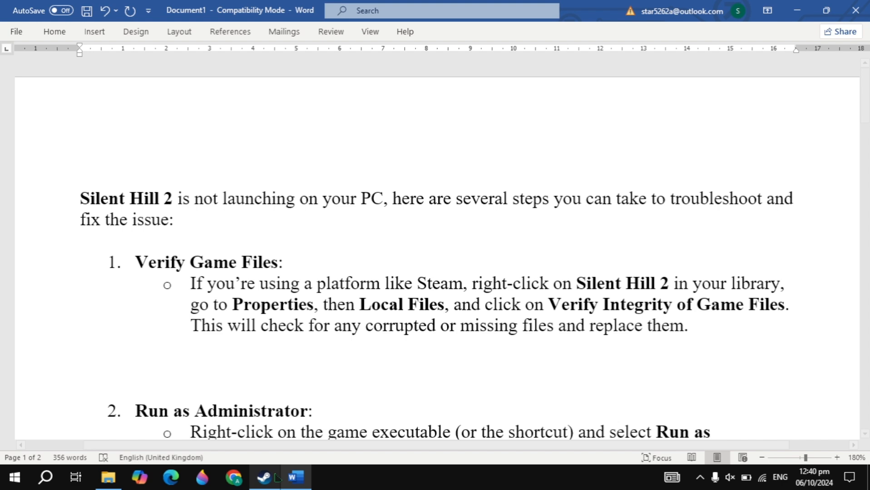
# Step: Review The First Descendant's Installed Files and General properties in Steam, then close Properties
pyautogui.click(264, 477)
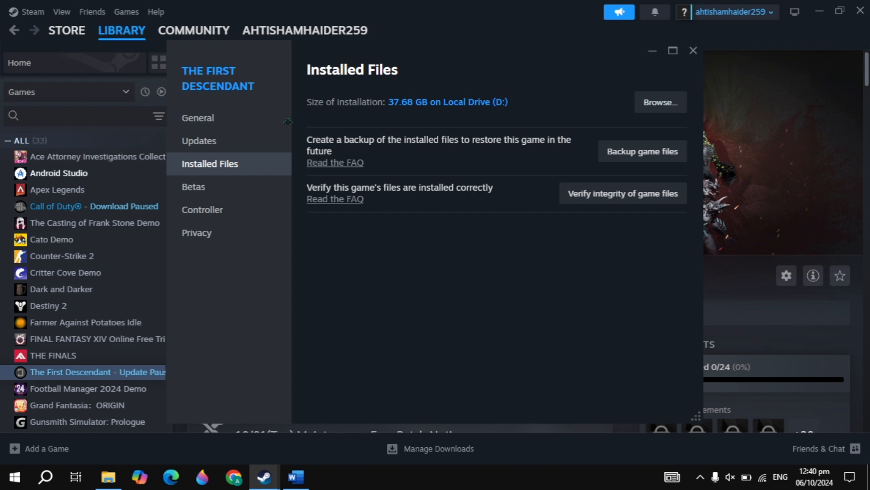
pyautogui.click(197, 118)
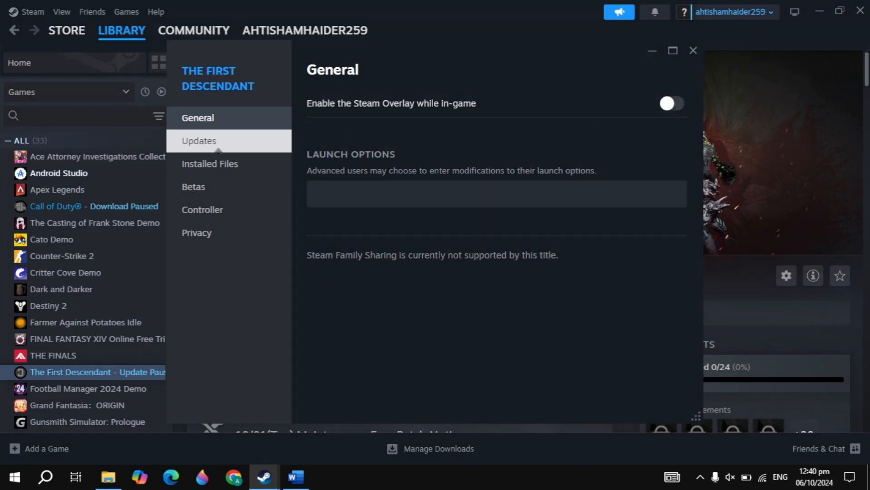
pyautogui.click(209, 164)
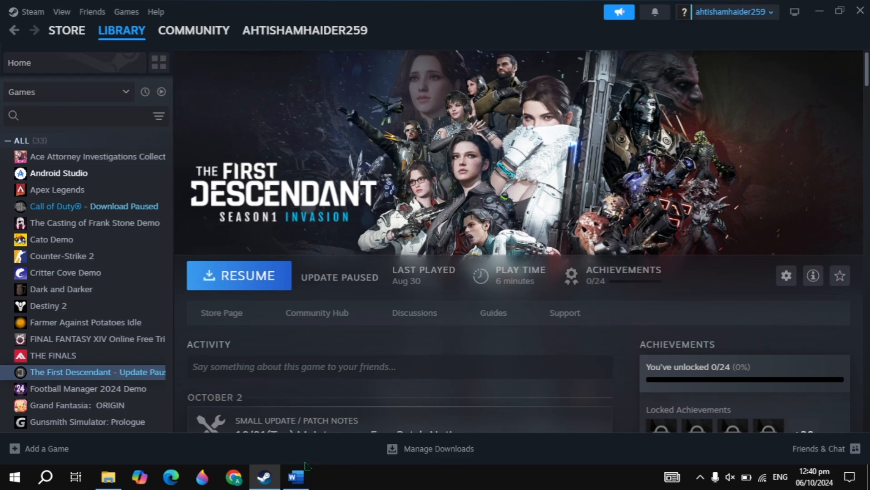
# Step: Reread the run-as-administrator note, then bring up The First Descendant's Installed Files properties in Steam
pyautogui.click(296, 476)
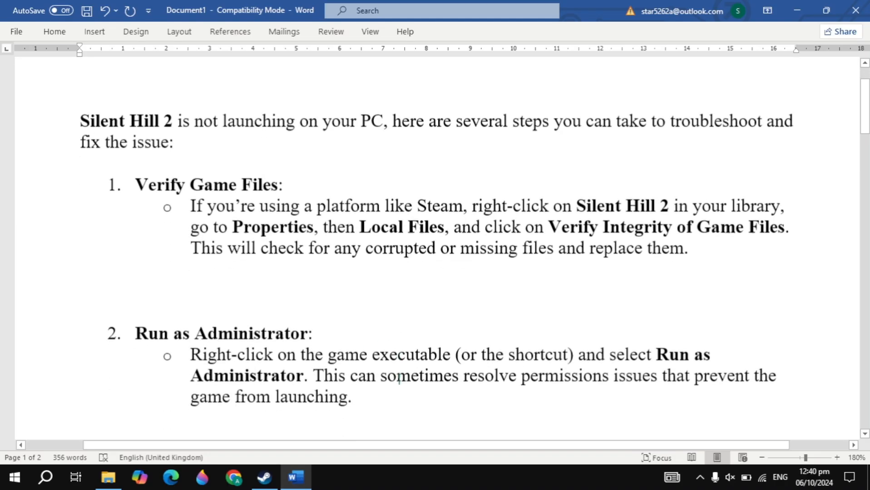
pyautogui.scroll(-3)
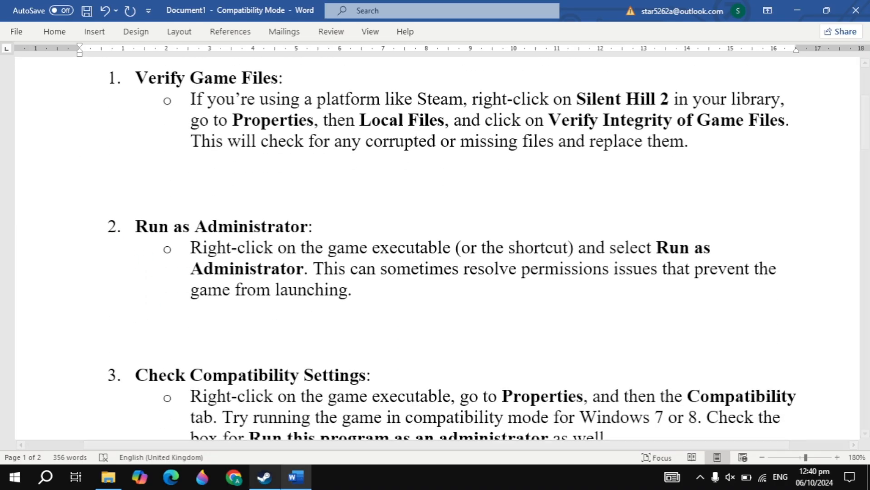
pyautogui.click(264, 476)
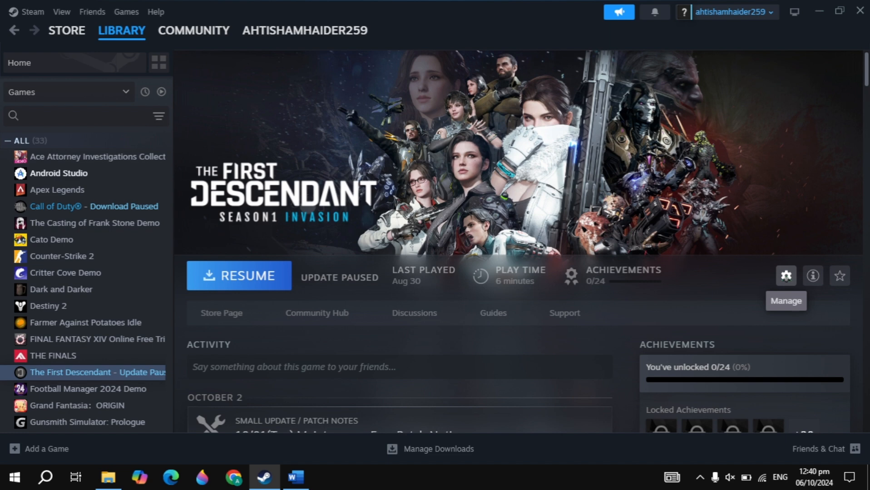
pyautogui.click(785, 276)
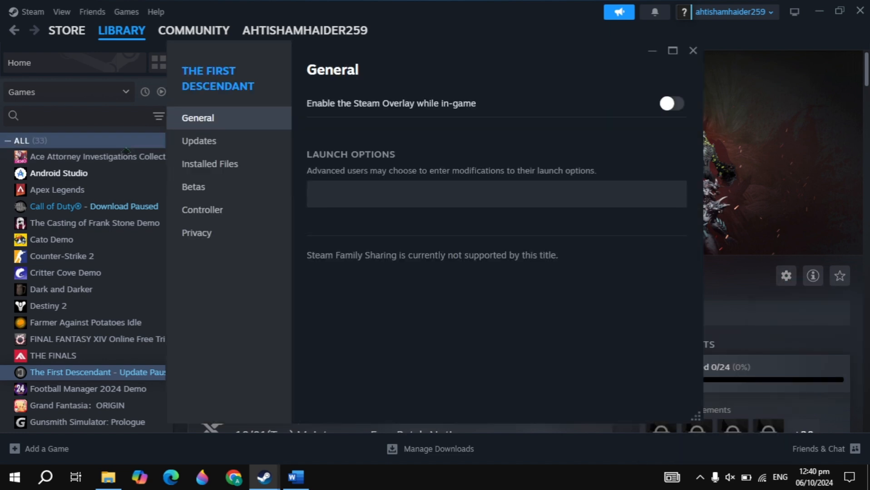
pyautogui.click(210, 163)
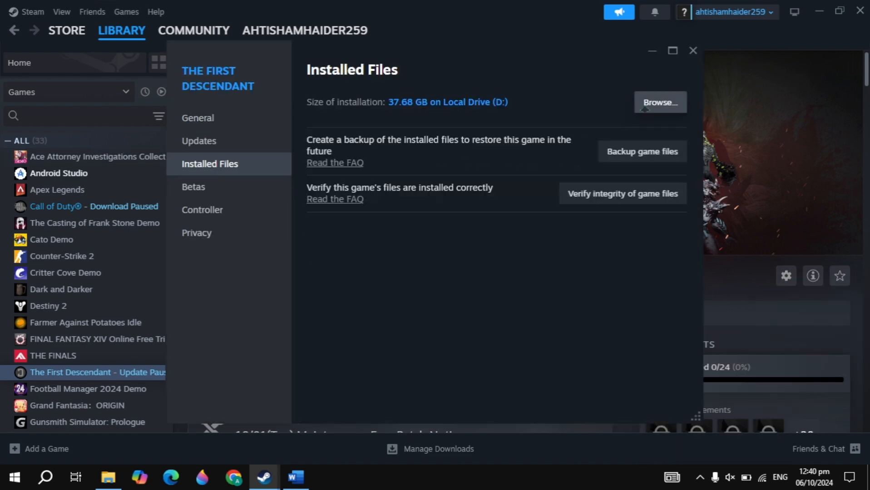
# Step: Browse to the install folder and show TheFirstDescendant executable's Compatibility settings
pyautogui.click(659, 101)
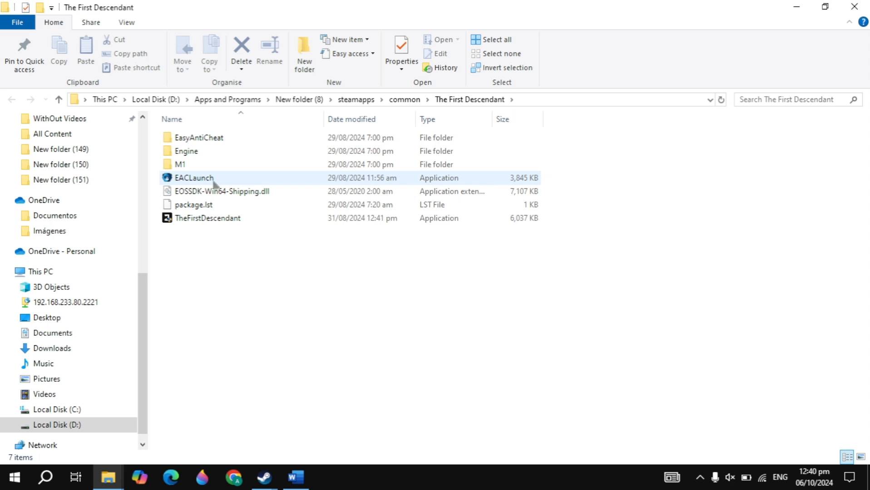
pyautogui.click(208, 218)
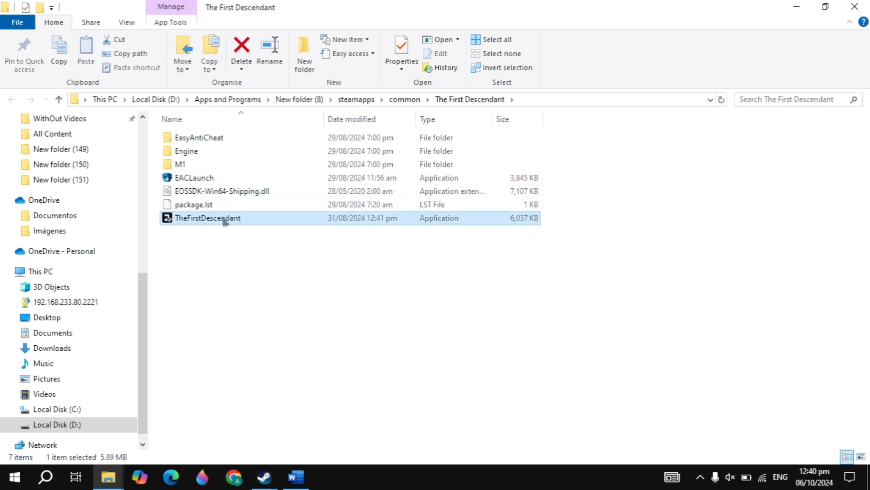
pyautogui.rightClick(207, 217)
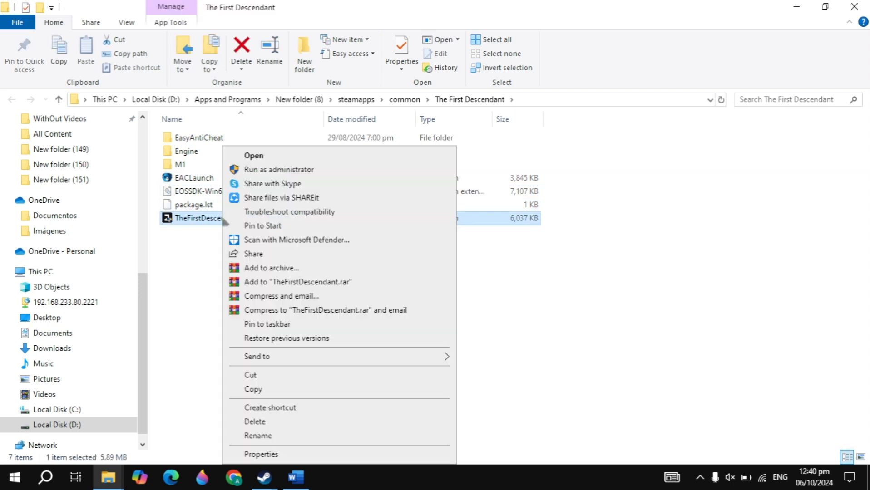
pyautogui.click(260, 454)
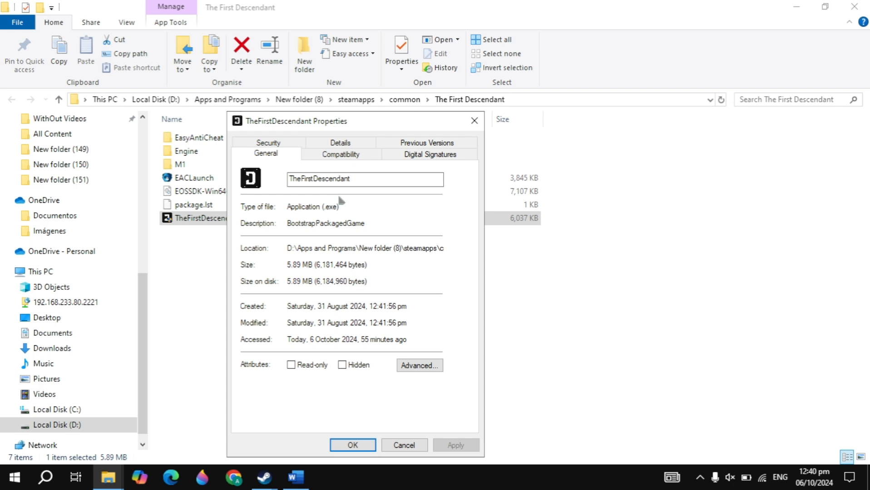
pyautogui.click(340, 154)
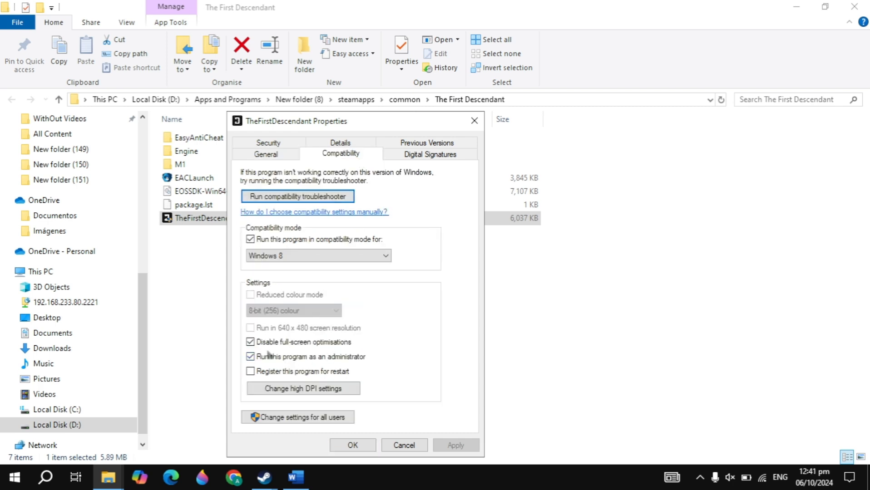
# Step: Enable Run as administrator and Disable full-screen optimisations for the executable, apply, and return to Steam
pyautogui.click(250, 342)
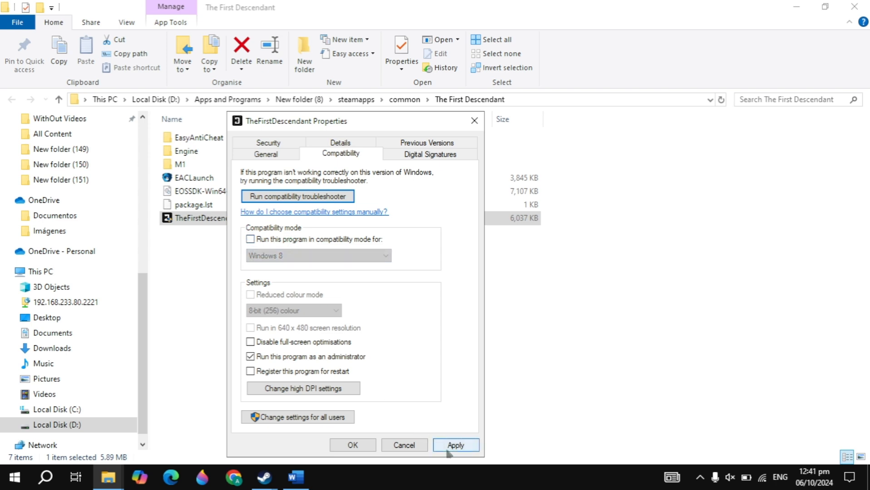
pyautogui.click(455, 444)
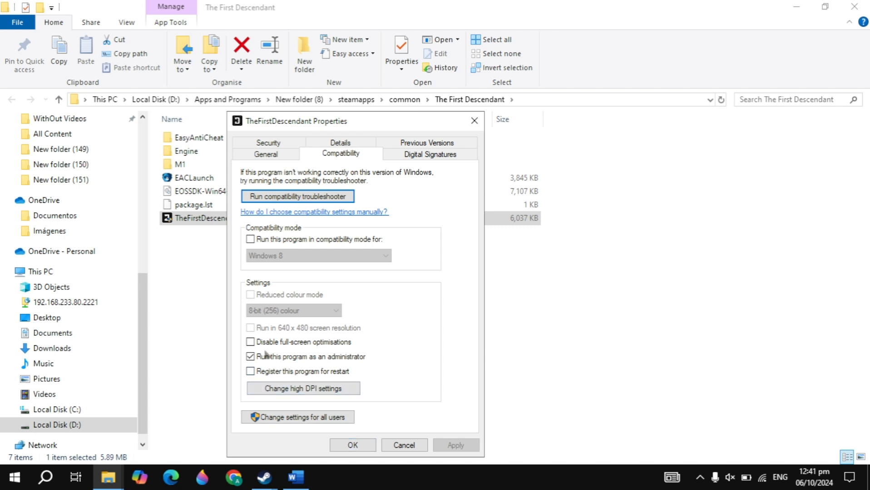
pyautogui.click(251, 342)
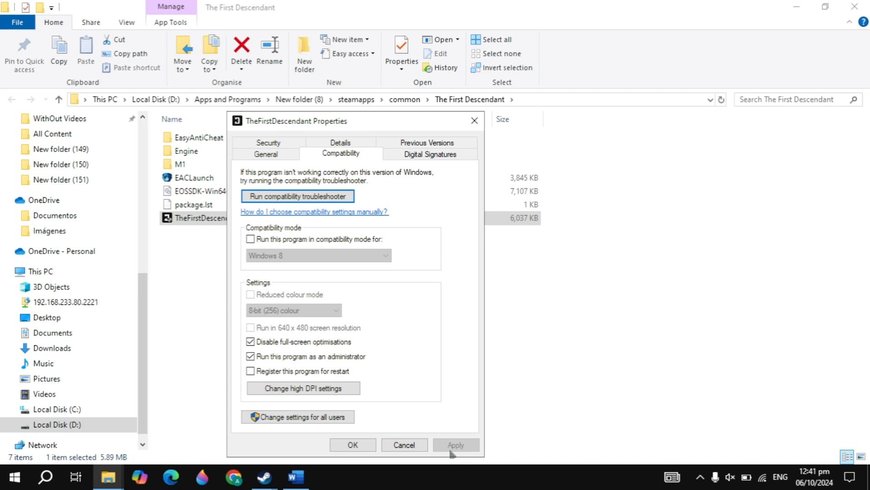
pyautogui.moveTo(258, 272)
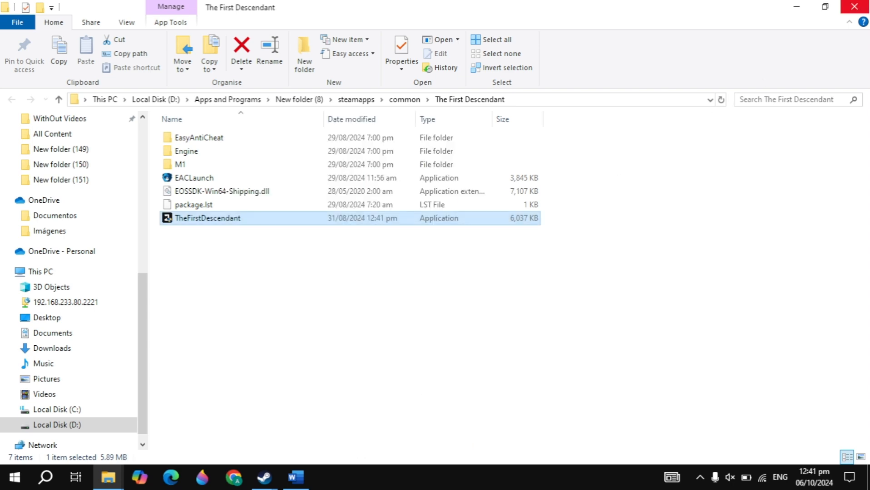
pyautogui.click(265, 477)
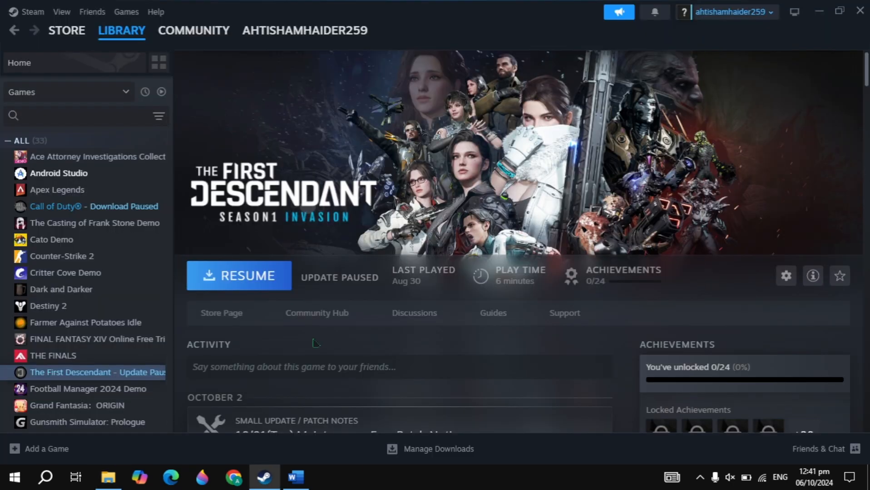
pyautogui.click(296, 476)
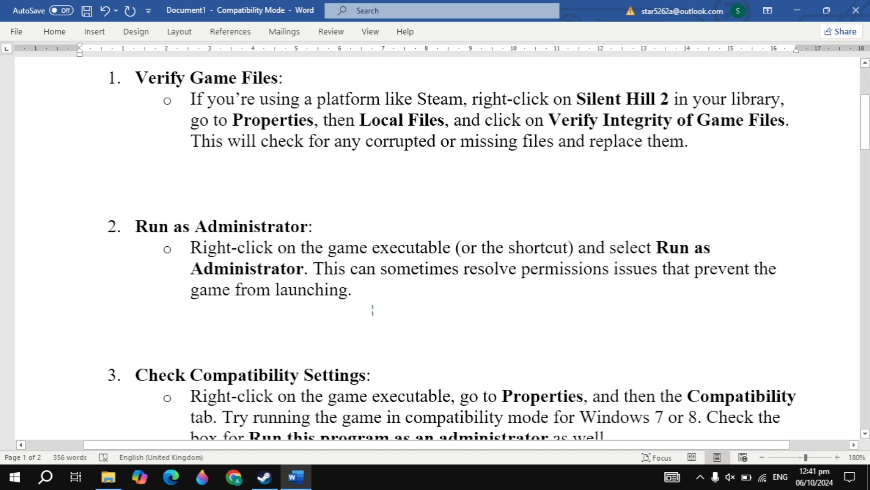
pyautogui.scroll(-3)
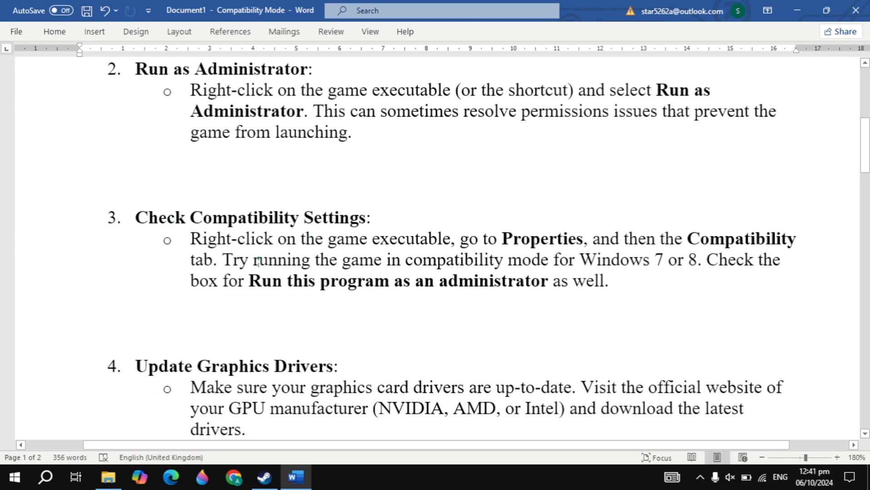
pyautogui.scroll(-3)
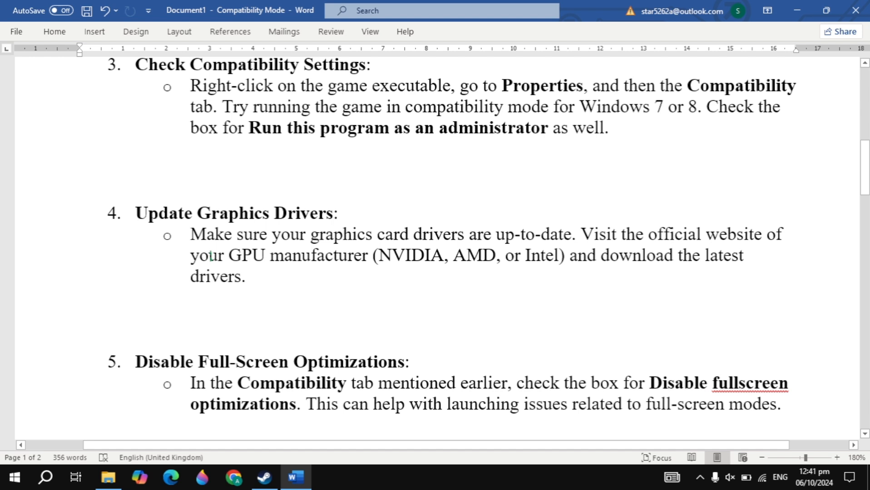
pyautogui.click(523, 256)
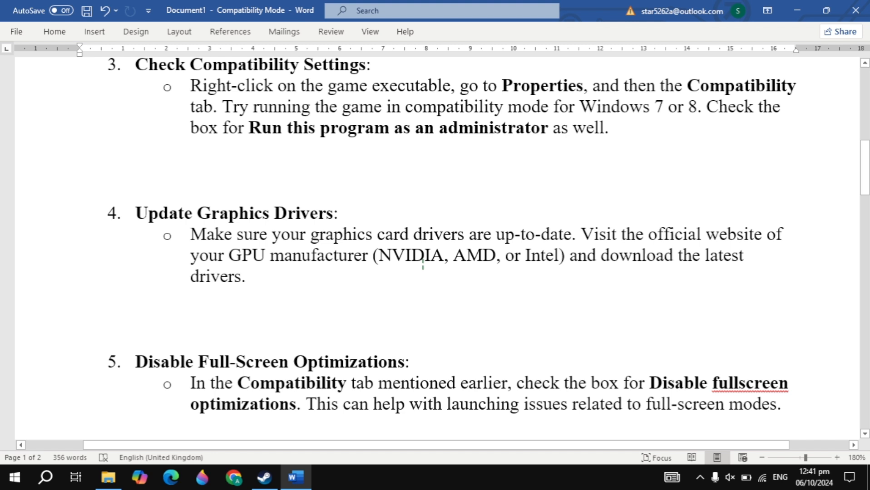
pyautogui.scroll(-3)
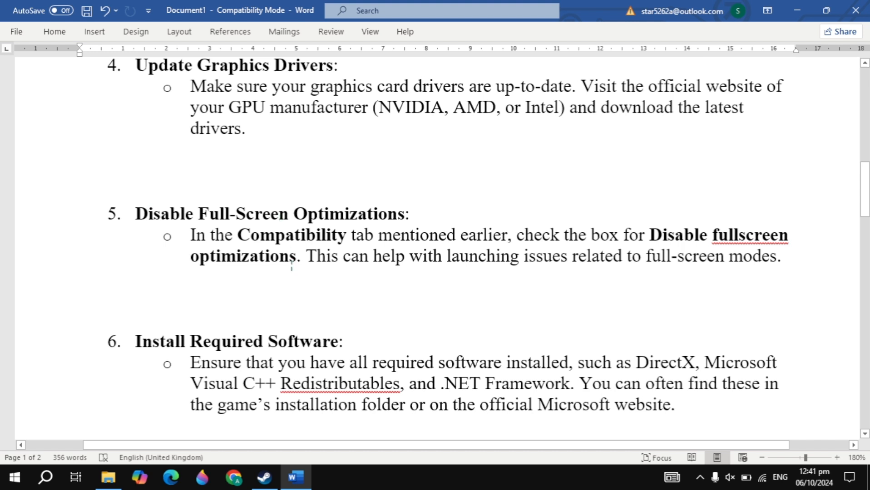
pyautogui.scroll(-3)
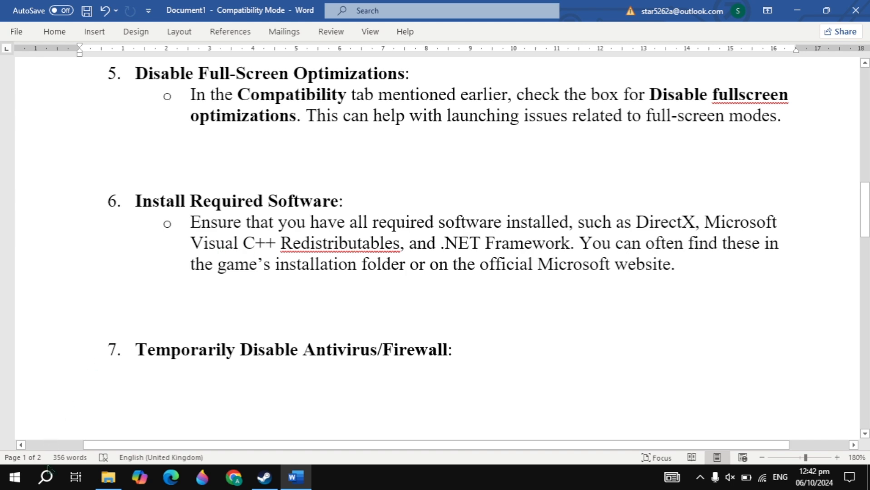
# Step: Find Windows Update via system search, confirm it is up to date and run a fresh check for updates
pyautogui.click(45, 477)
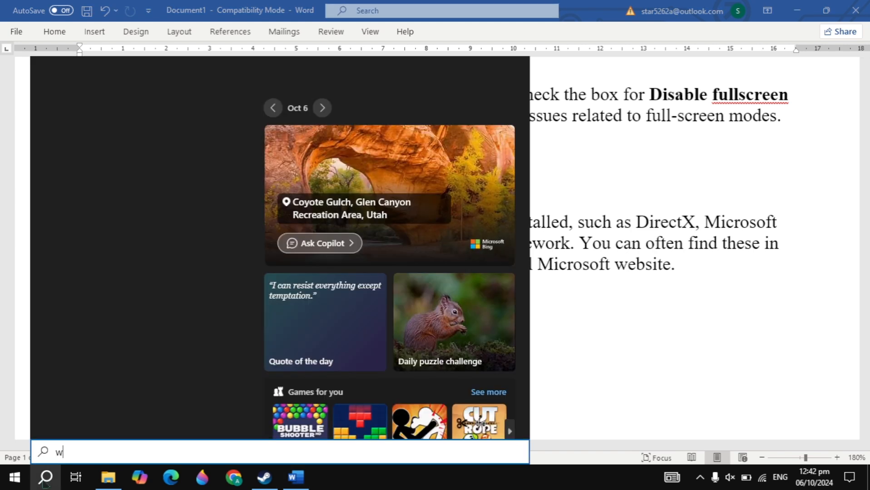
pyautogui.write('pd')
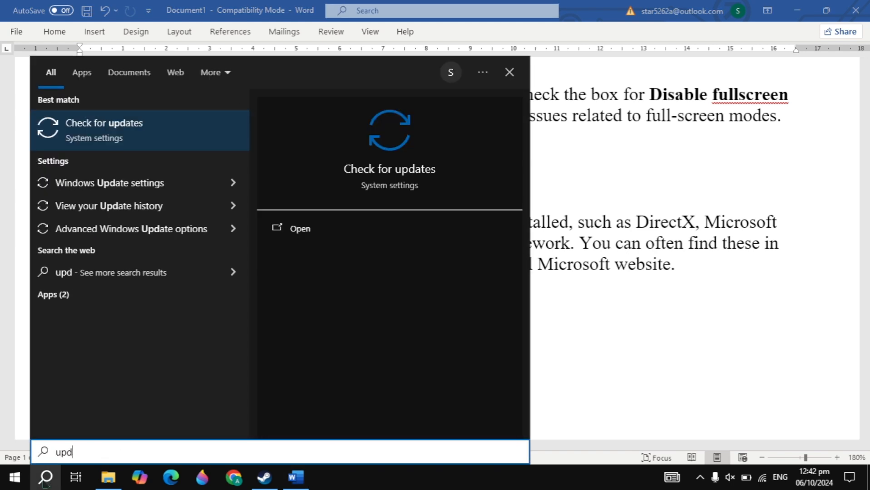
pyautogui.click(103, 130)
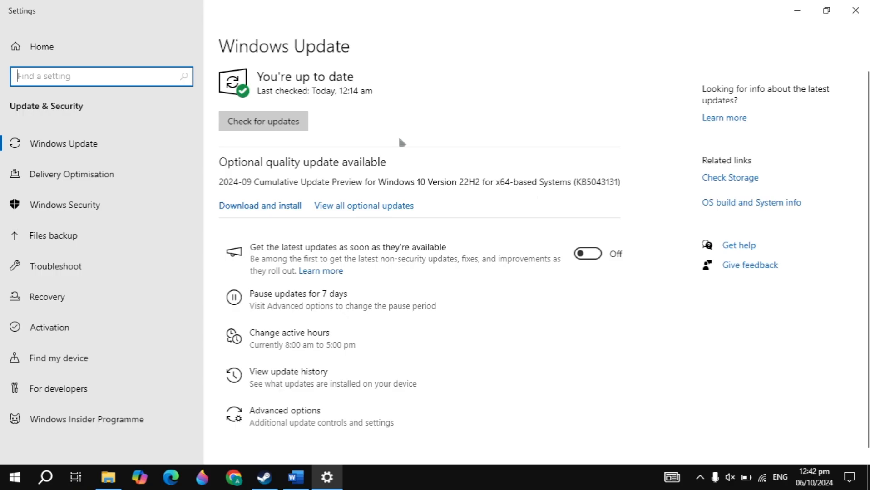
pyautogui.click(264, 120)
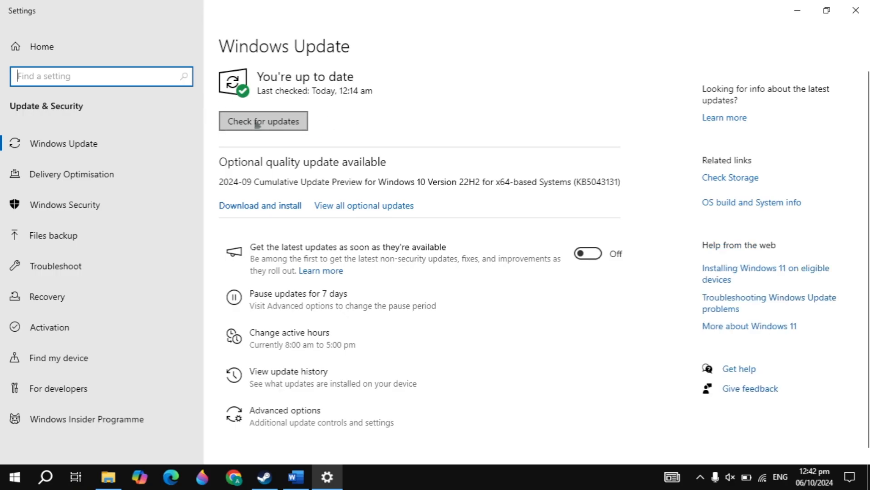
pyautogui.click(295, 477)
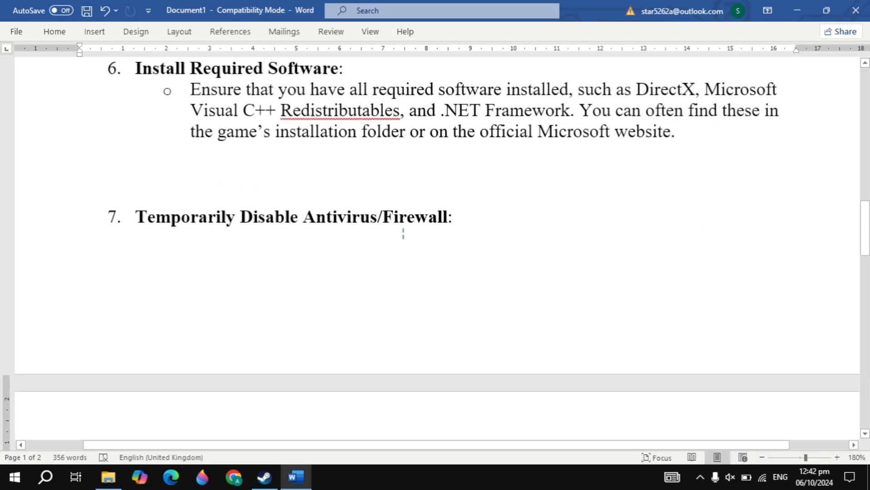
# Step: Read the guide's antivirus and Windows Update steps, then bring up the taskbar search
pyautogui.scroll(-3)
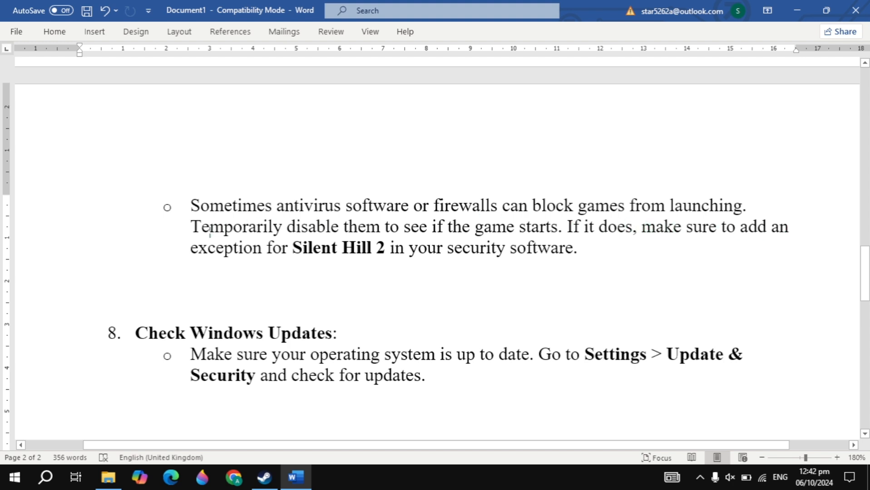
pyautogui.click(343, 247)
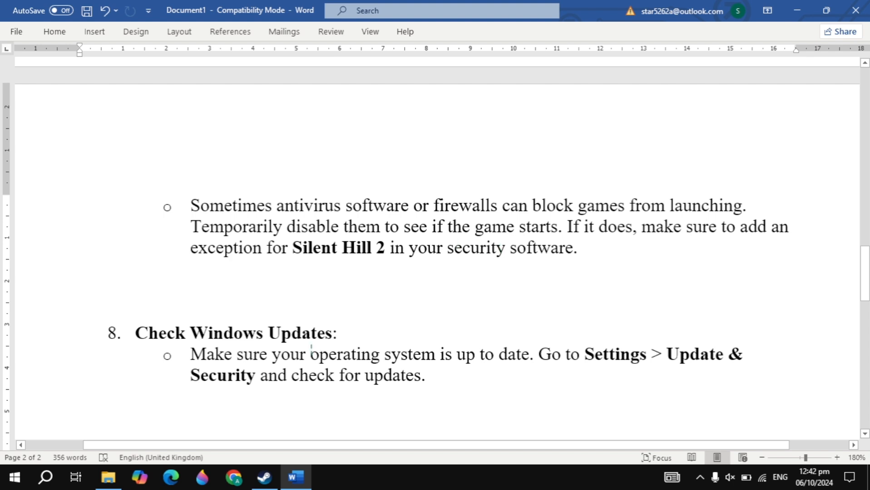
pyautogui.click(44, 477)
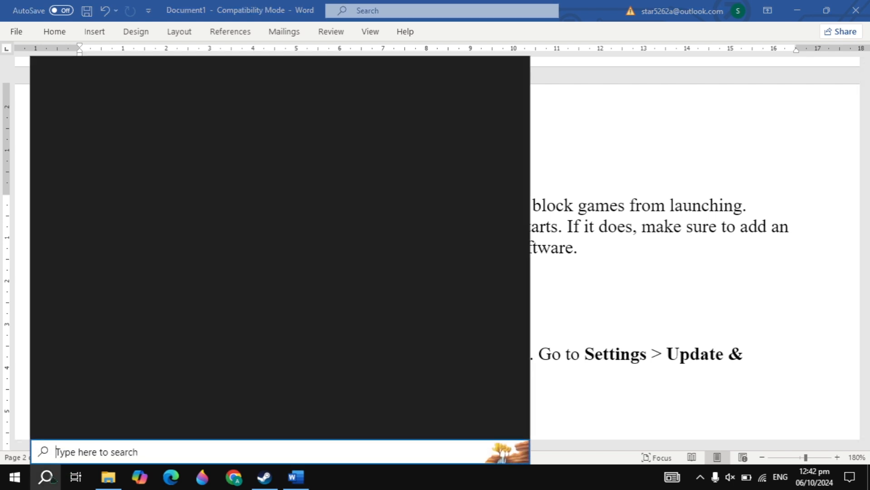
# Step: Locate Windows Security and review Virus & threat protection status, settings and updates, then return to Word
pyautogui.write('win')
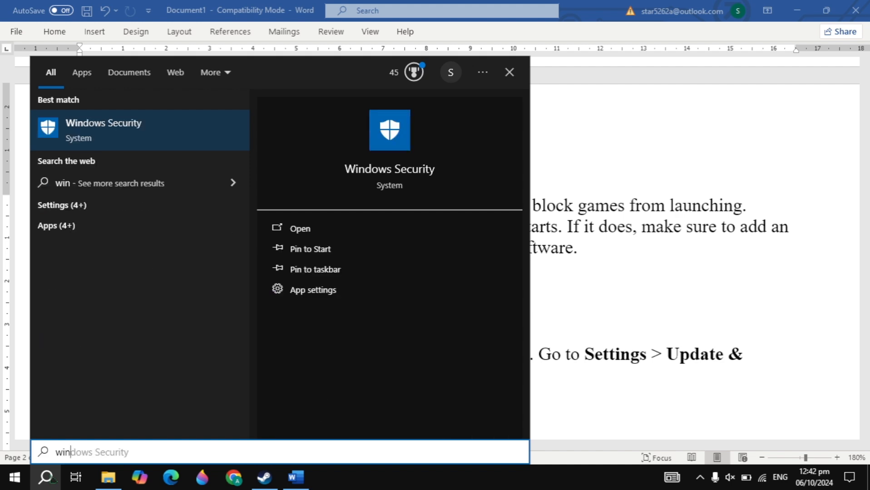
pyautogui.click(299, 228)
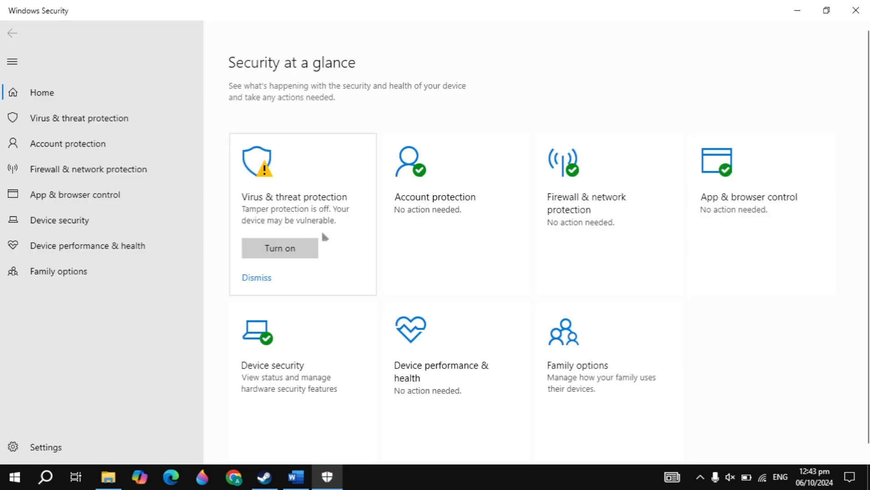
pyautogui.click(78, 118)
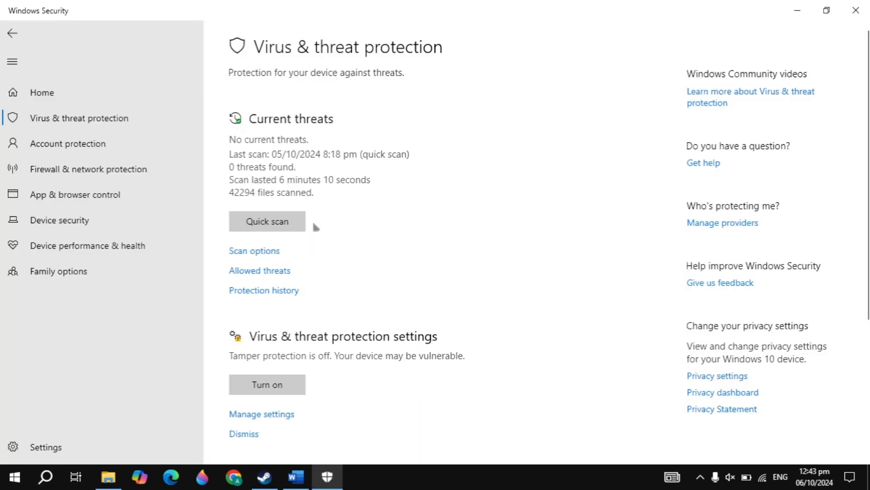
pyautogui.scroll(-3)
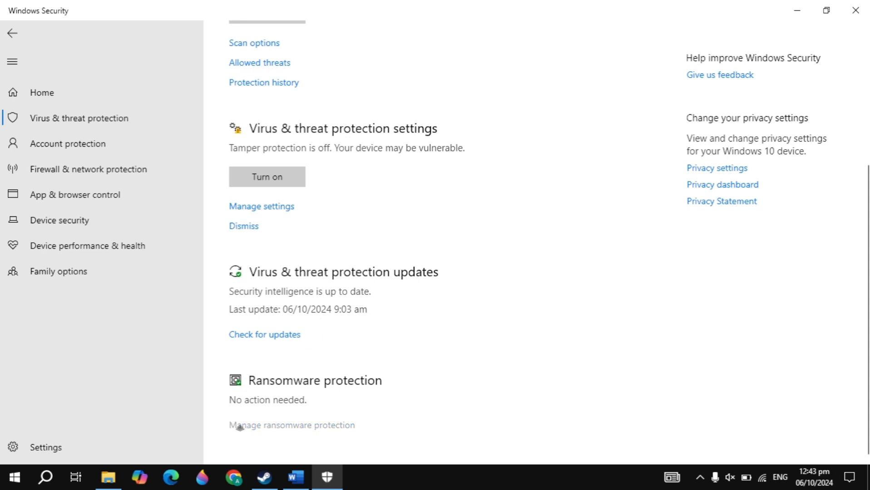
pyautogui.click(291, 426)
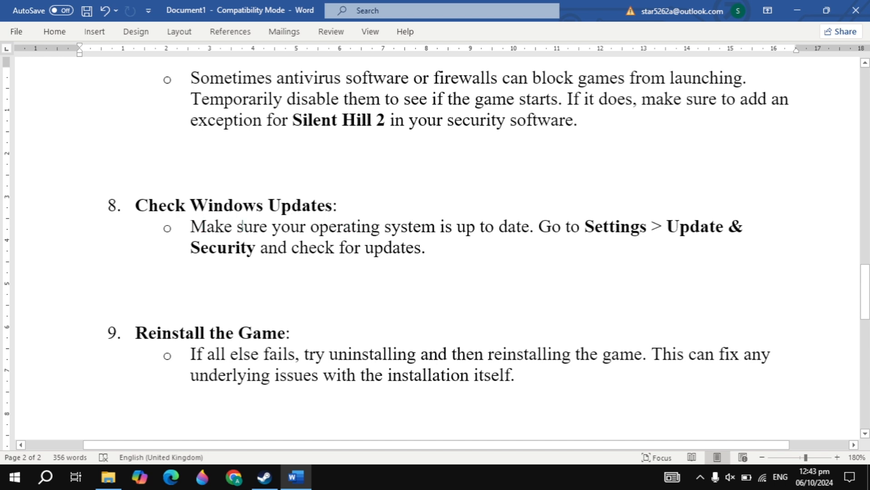
pyautogui.scroll(-3)
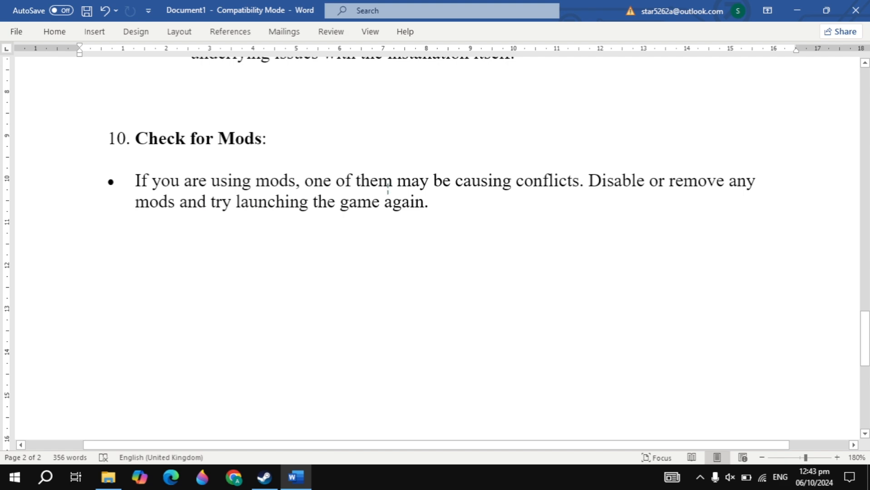
pyautogui.scroll(3)
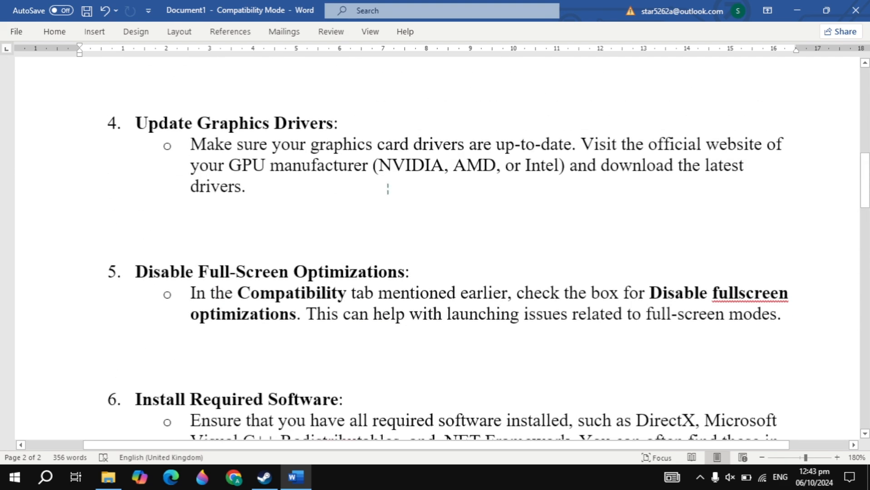